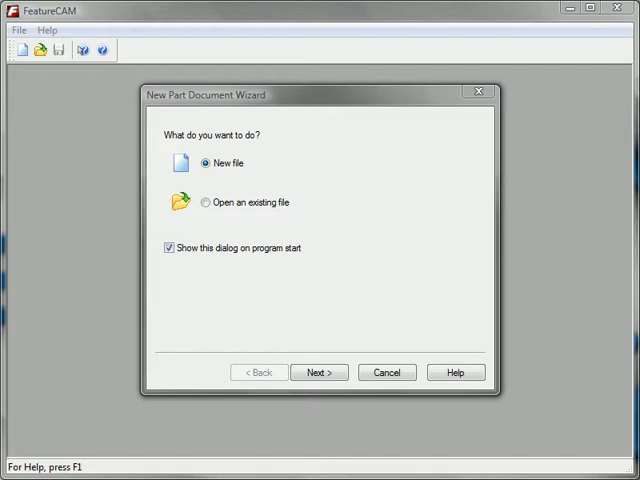
mouse_move(205, 202)
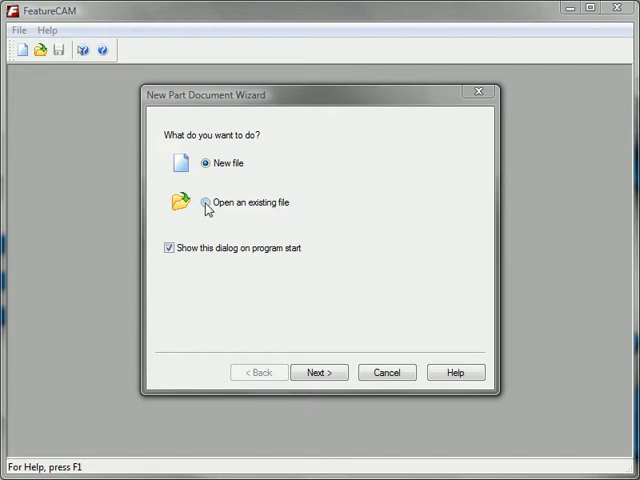
Choose to open an existing file and select Part1.ipt
left_click(205, 202)
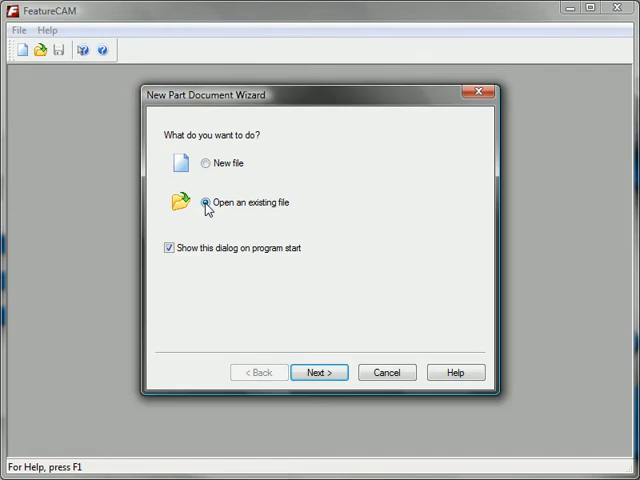
left_click(318, 372)
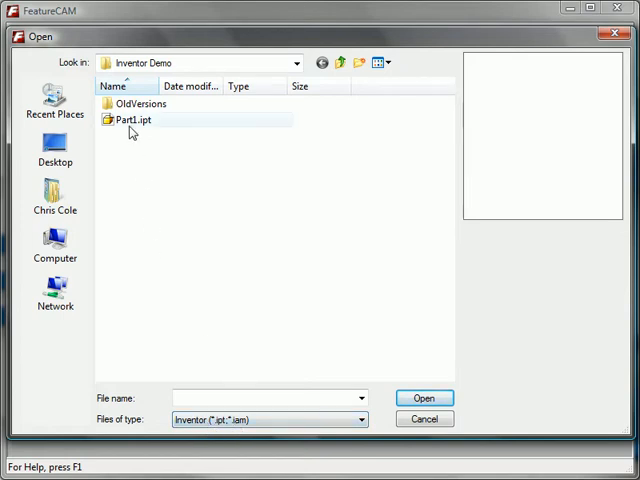
left_click(139, 119)
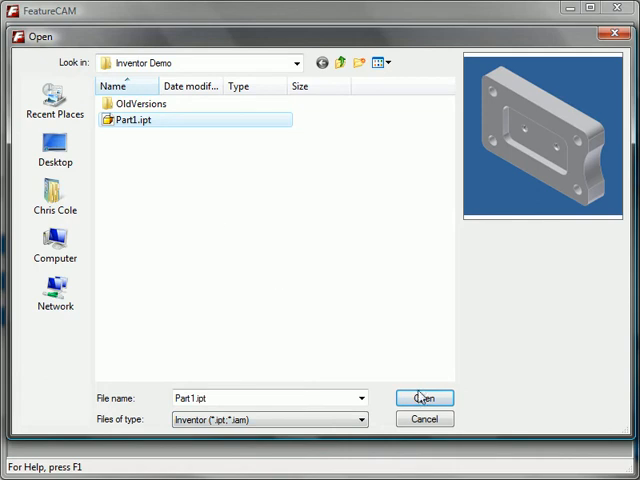
Open Part1.ipt as a new inch-unit milling setup document with wizard stock
left_click(424, 398)
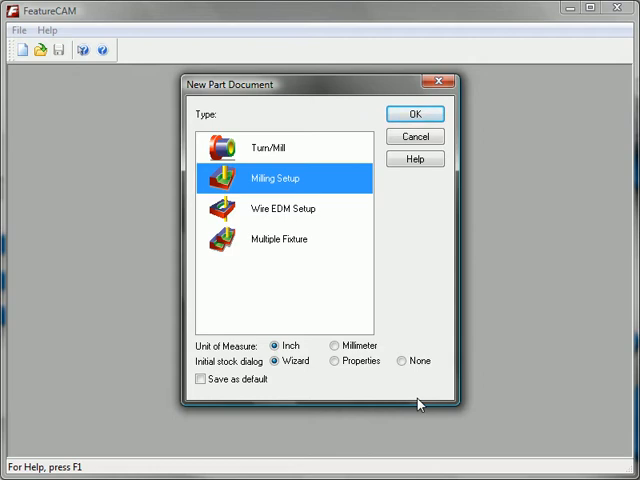
mouse_move(232, 122)
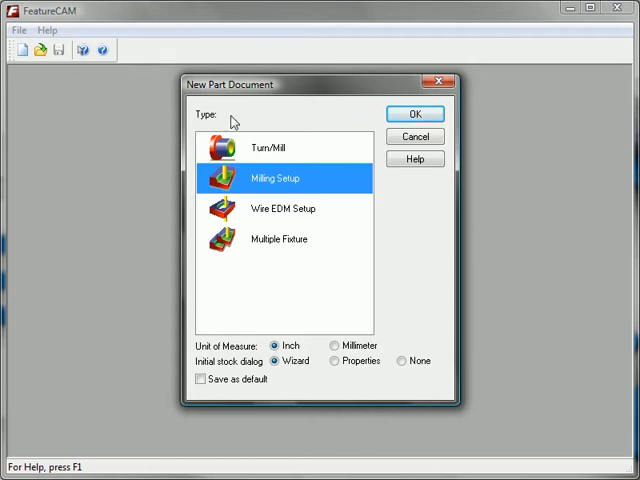
left_click(414, 113)
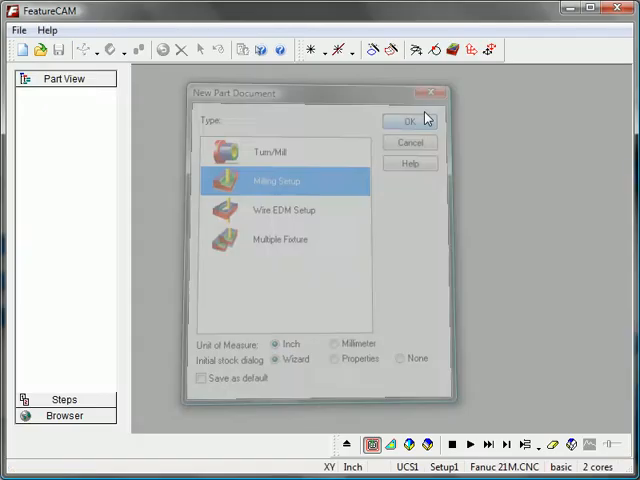
left_click(409, 120)
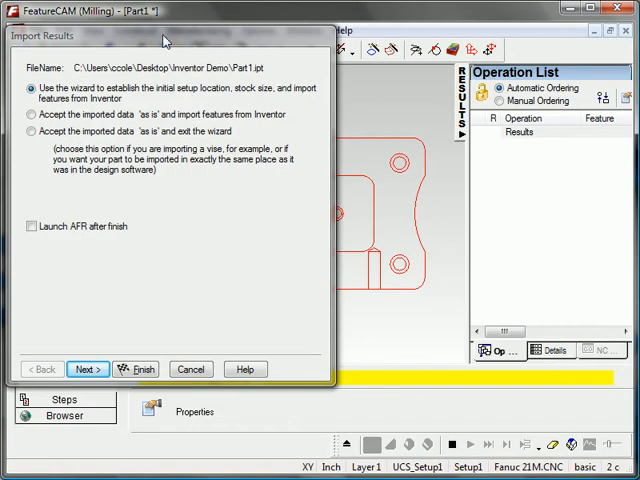
Move the import wizard aside and show the part in isometric view
left_click_drag(165, 37, 334, 73)
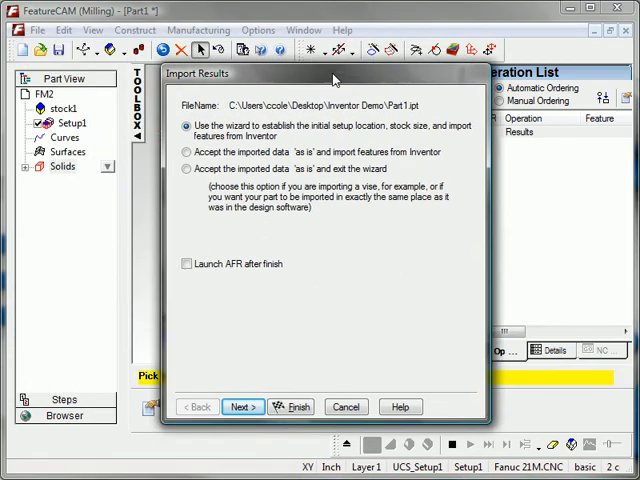
left_click(295, 407)
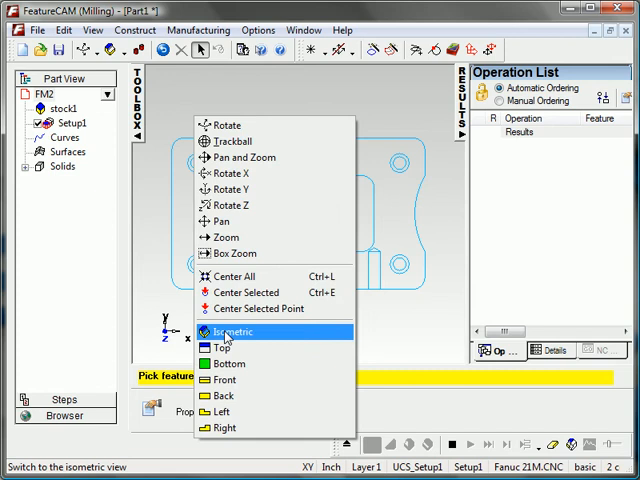
left_click(237, 331)
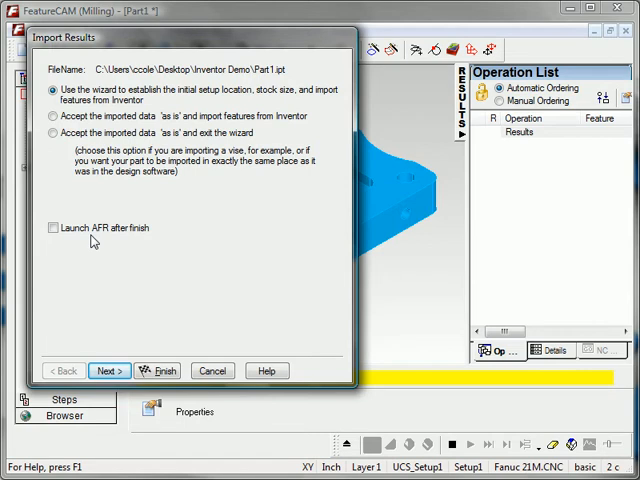
Keep the wizard import option and the default setup Z and X directions
left_click(52, 228)
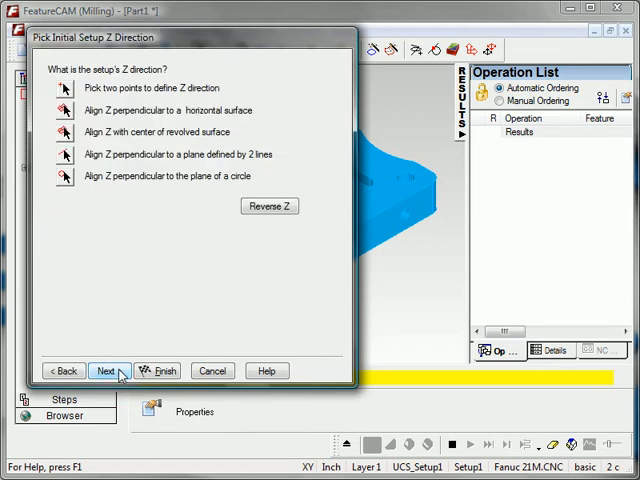
left_click(109, 371)
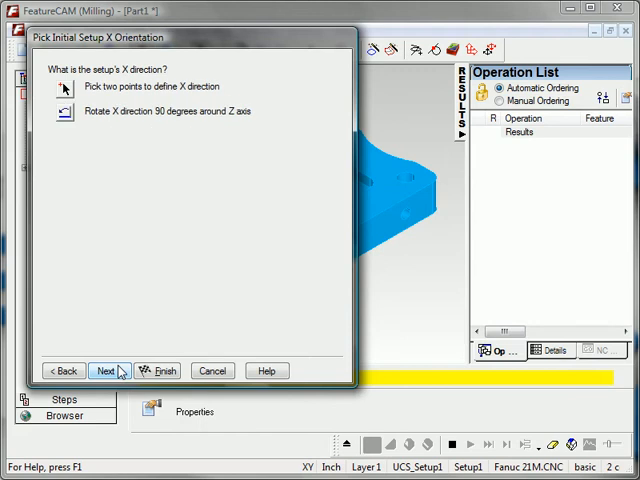
left_click(109, 371)
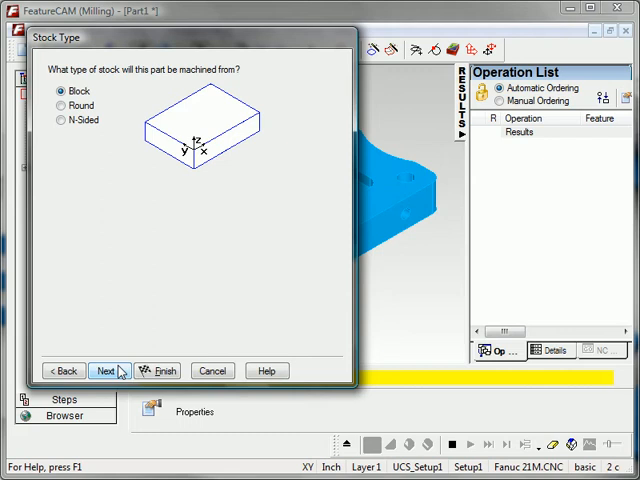
Use block stock sized from the part, 5 by 3 by 0.85 in
left_click(105, 370)
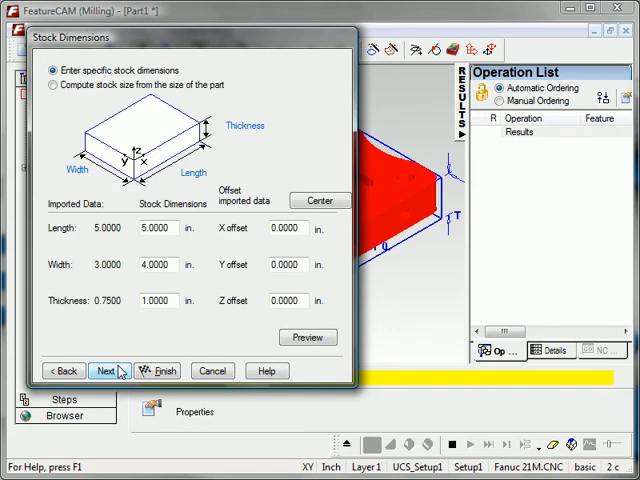
left_click(52, 85)
type("0")
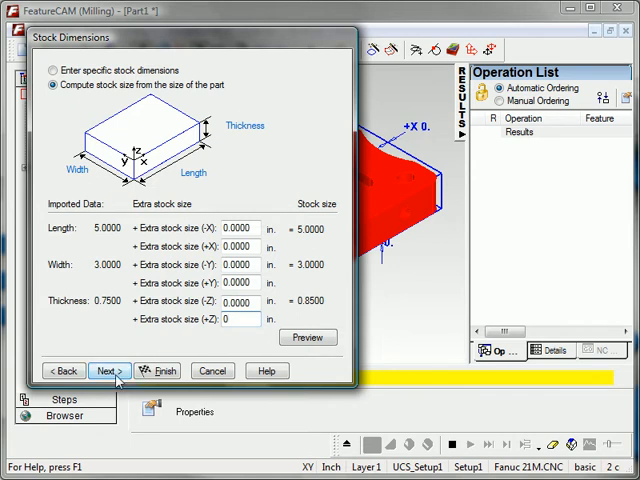
left_click(108, 371)
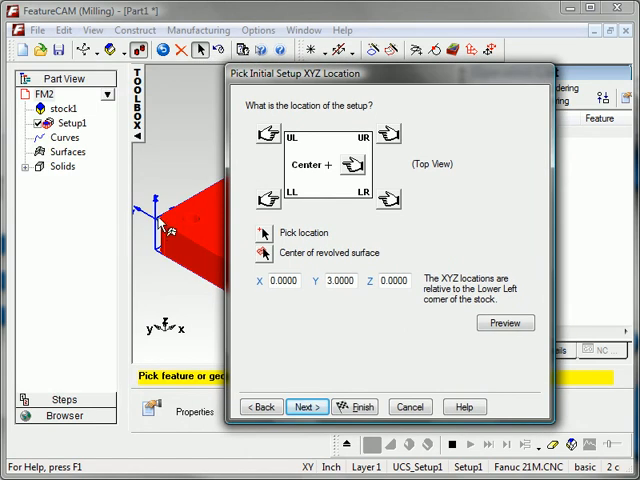
mouse_move(351, 88)
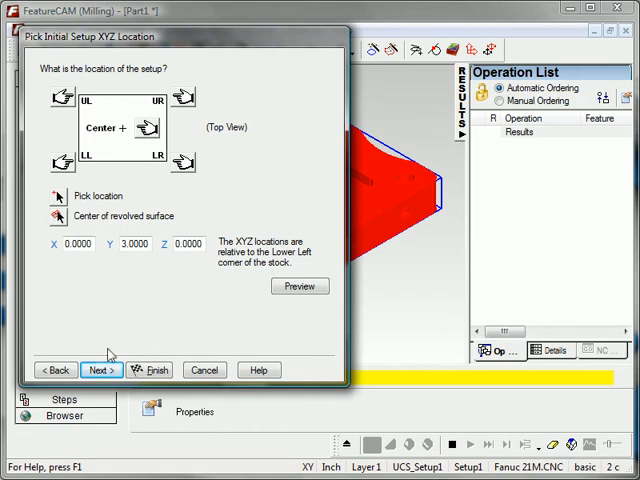
Accept the setup location at X 0, Y 3, Z 0
left_click(99, 370)
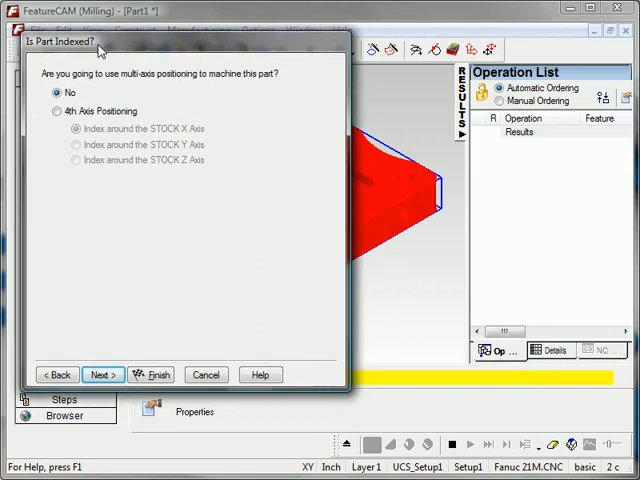
left_click(102, 369)
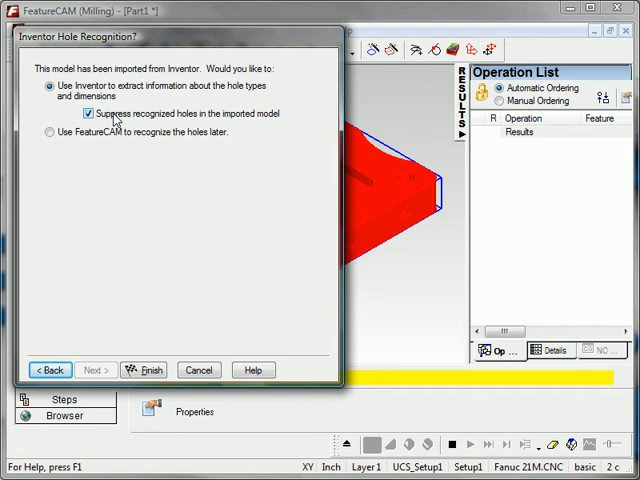
mouse_move(144, 369)
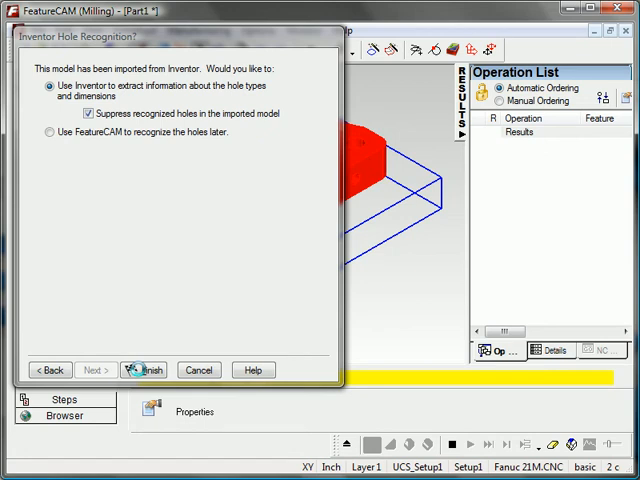
Finish the import, extracting hole features from Inventor's hole data
left_click(143, 369)
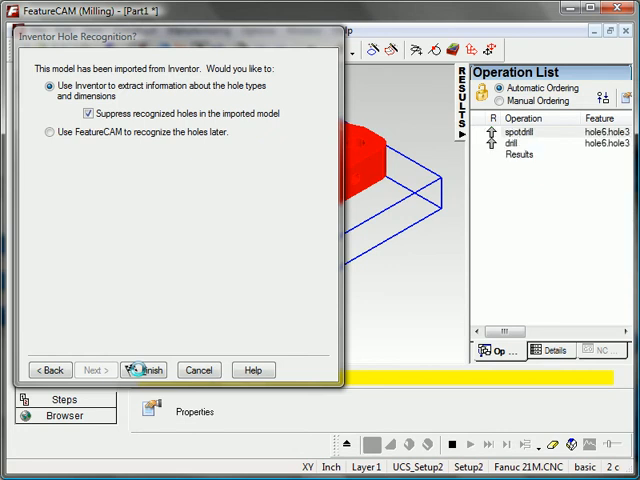
left_click(145, 370)
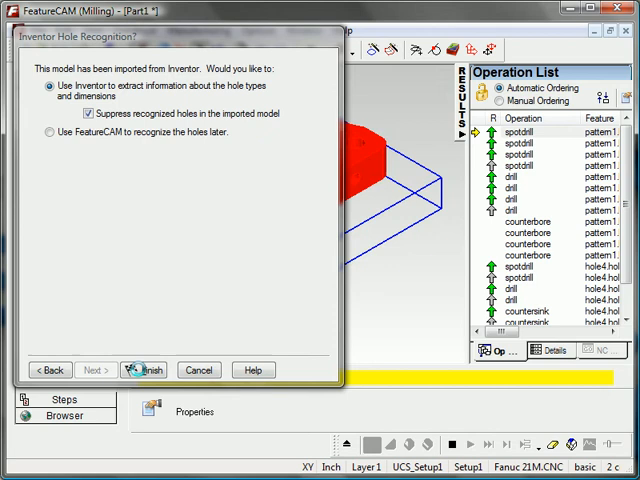
left_click(143, 369)
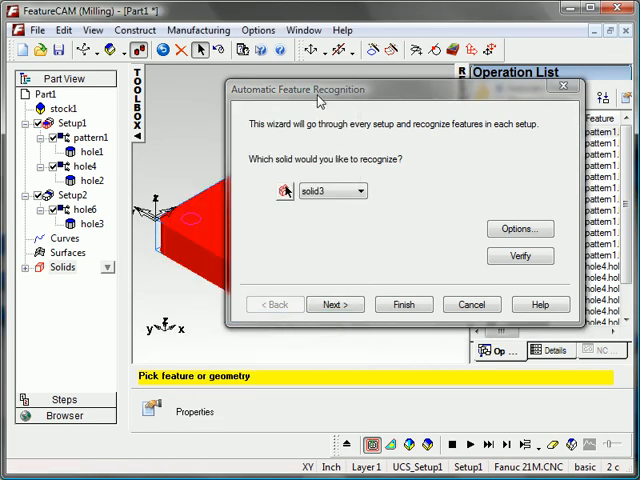
left_click(403, 304)
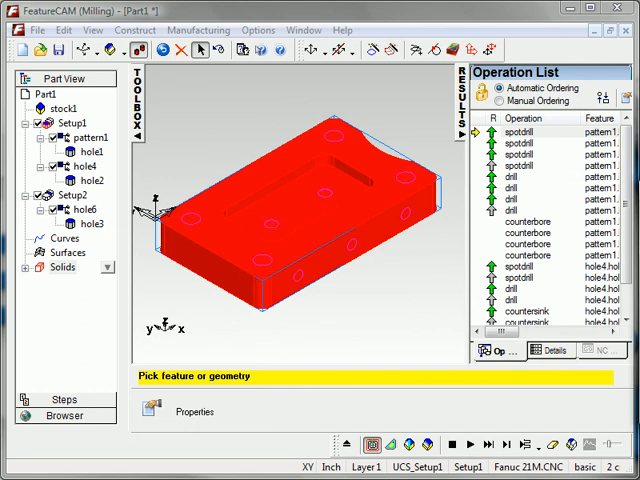
mouse_move(287, 270)
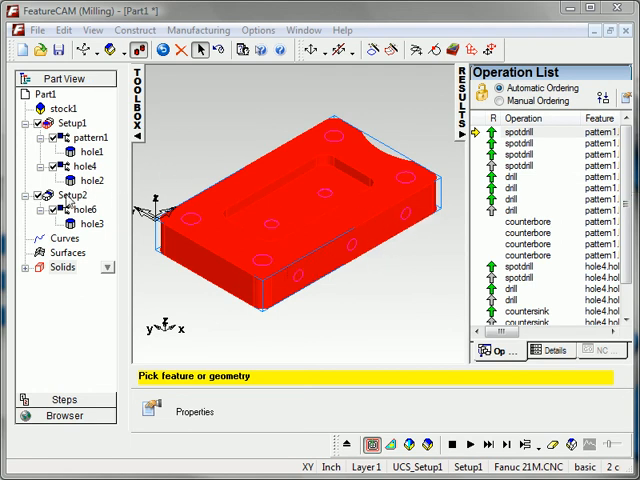
left_click(63, 193)
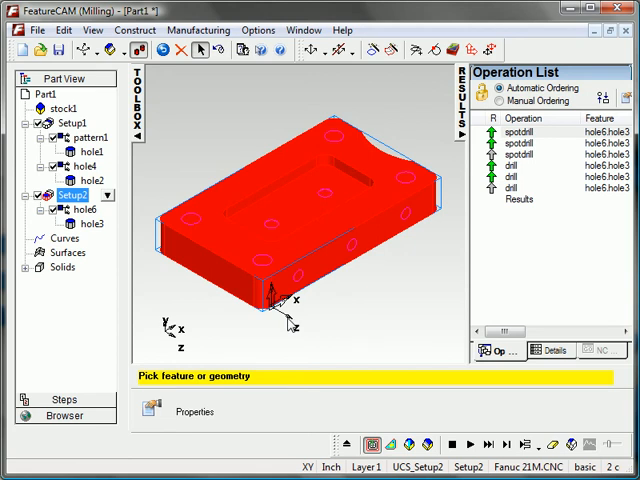
mouse_move(393, 278)
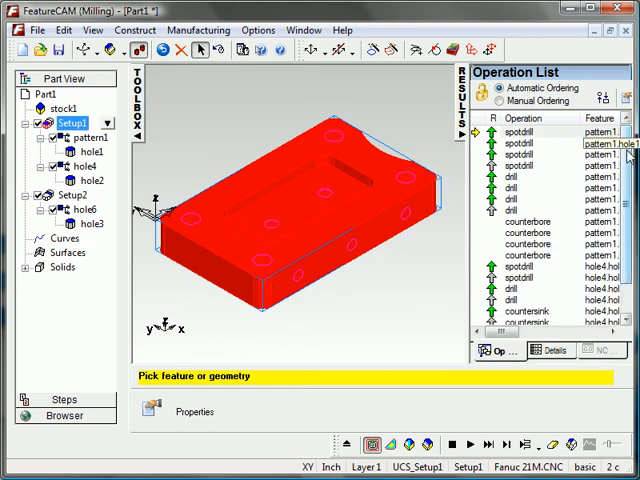
scroll("down", 3)
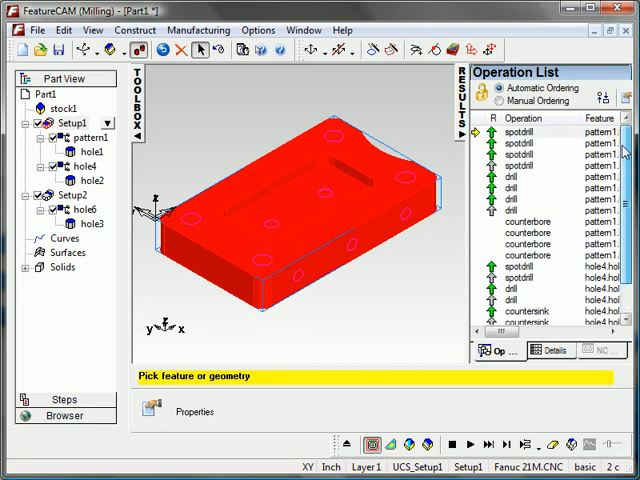
left_click(600, 133)
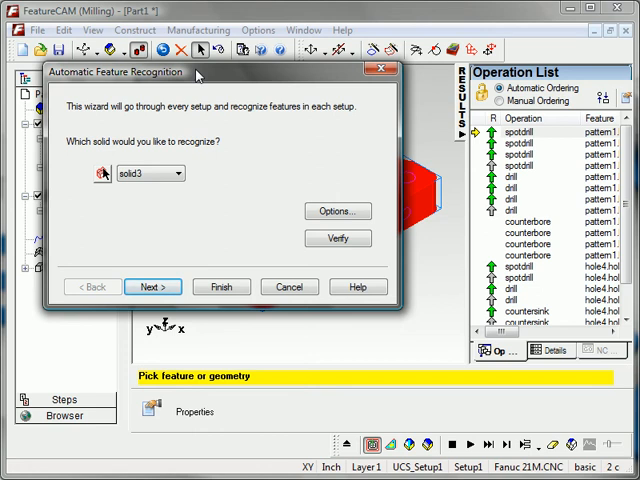
Recognize features without face or 3D features, excluding Setup2, accepting all
left_click(337, 211)
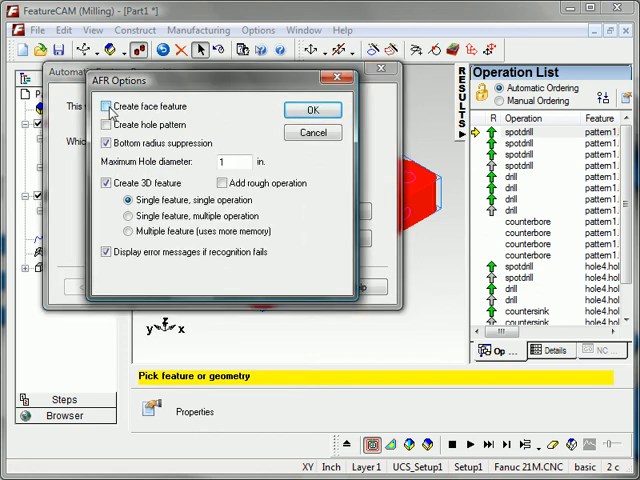
left_click(106, 106)
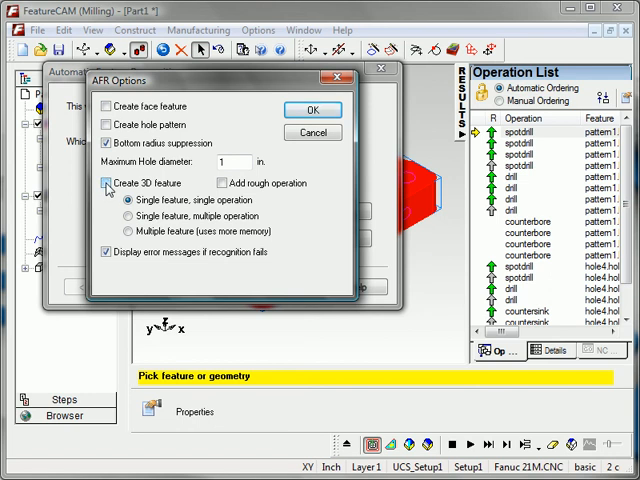
left_click(312, 109)
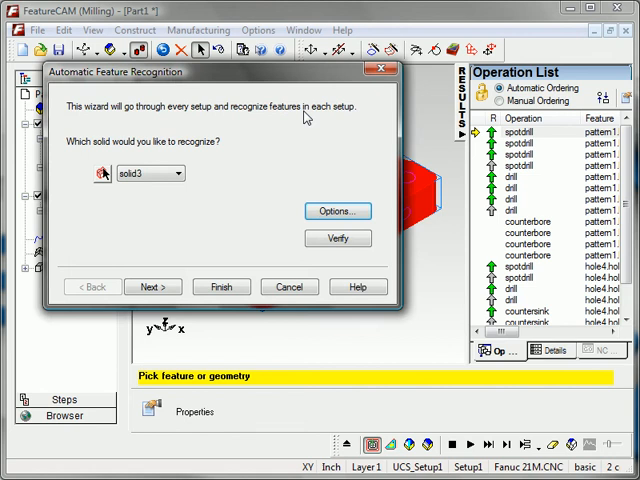
left_click(152, 287)
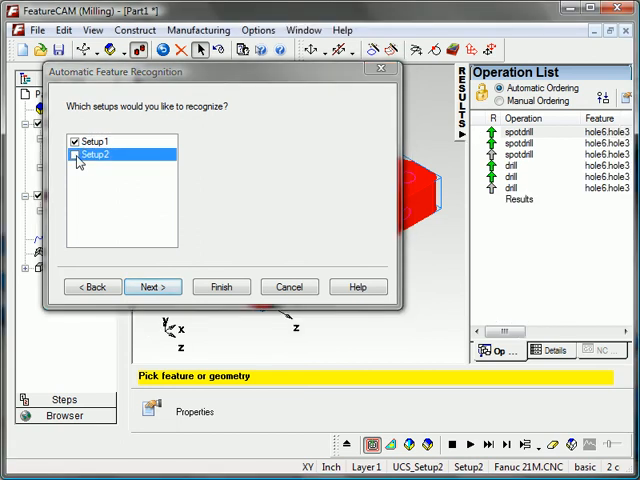
left_click(221, 287)
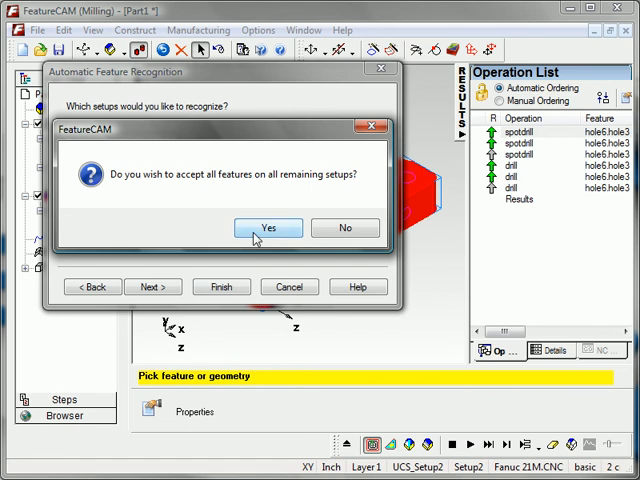
left_click(268, 228)
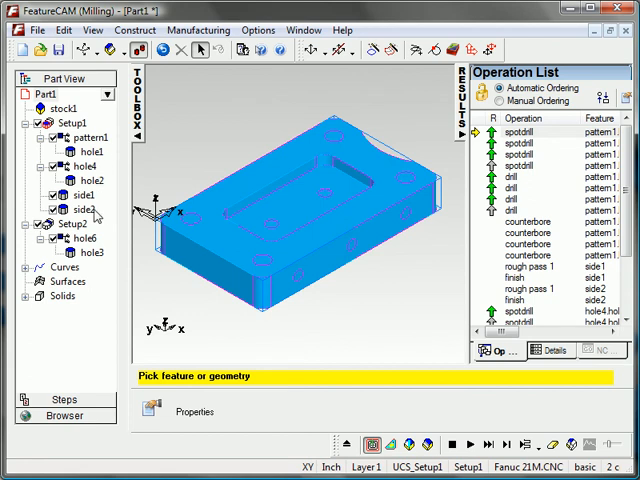
mouse_move(360, 140)
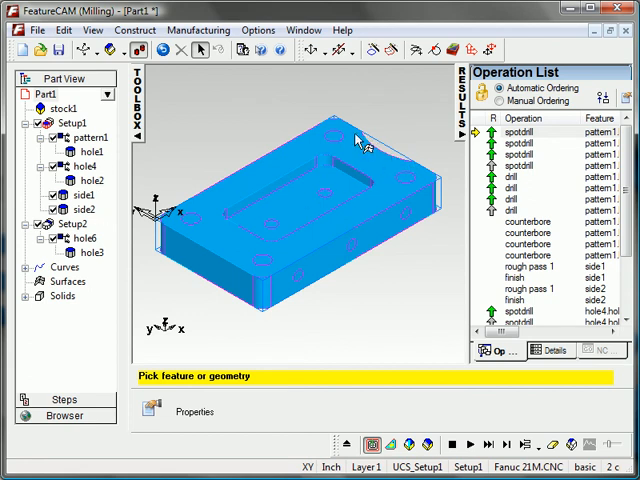
mouse_move(196, 293)
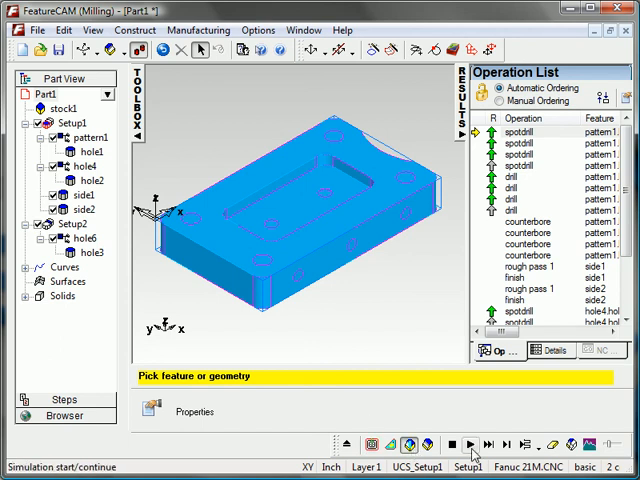
Simulate Setup1's toolpaths and post its NC code
left_click(470, 445)
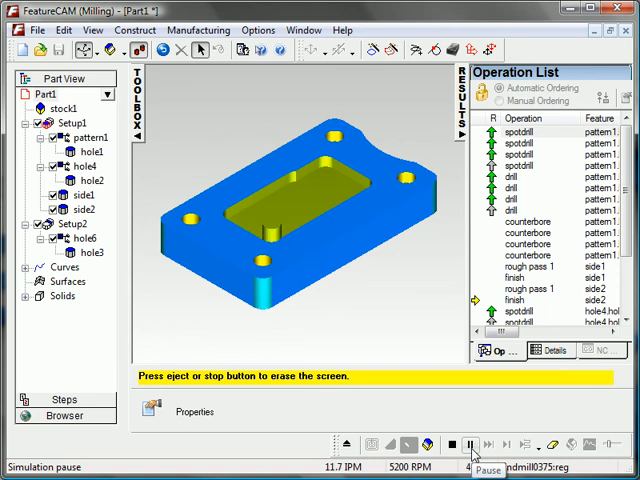
left_click(471, 445)
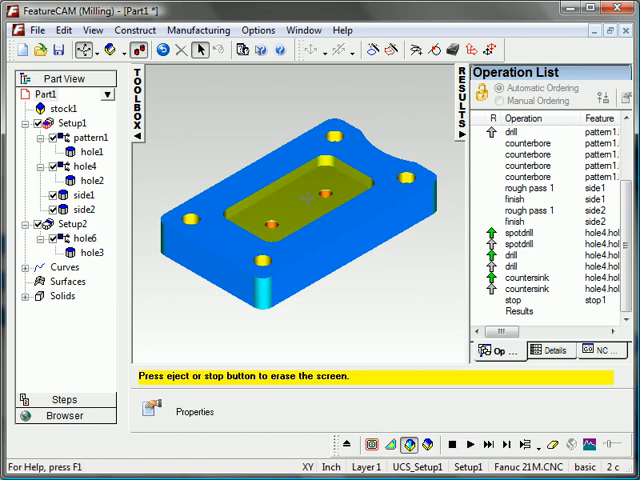
left_click(596, 351)
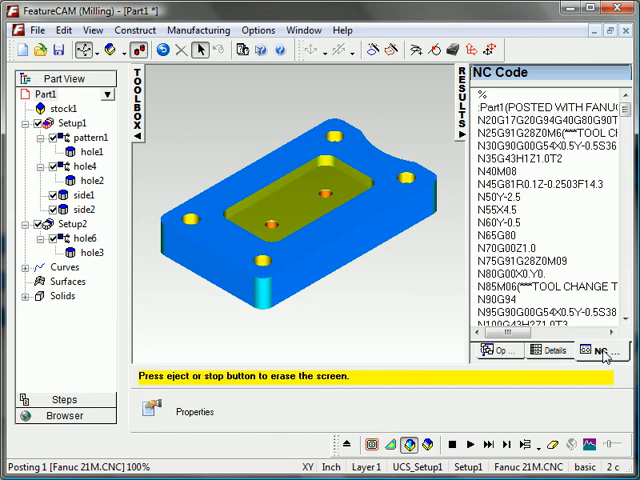
Simulate Setup2's side hole drilling operations
left_click(62, 228)
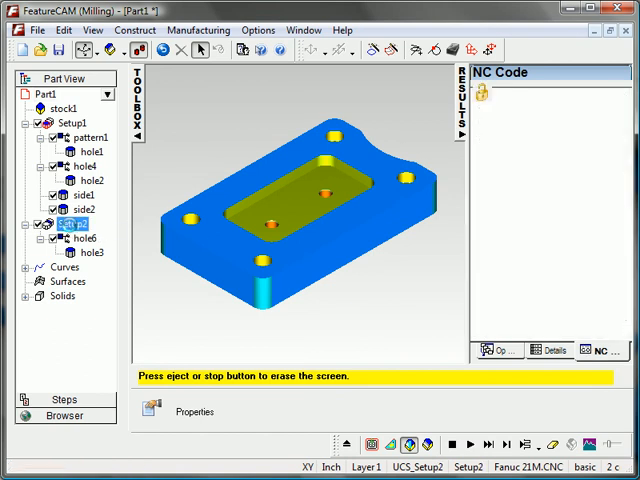
left_click(470, 445)
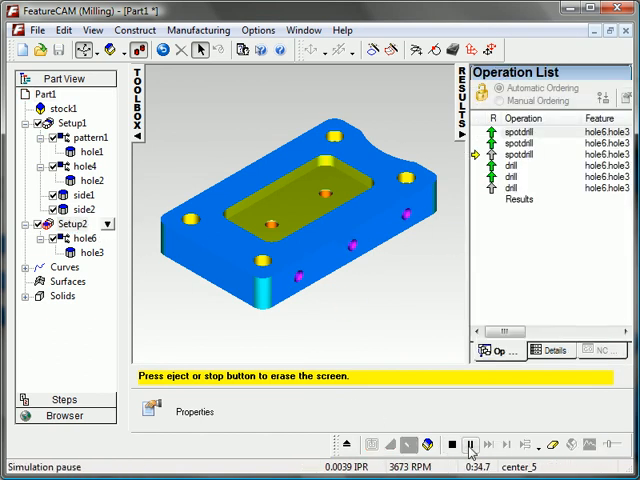
left_click(470, 446)
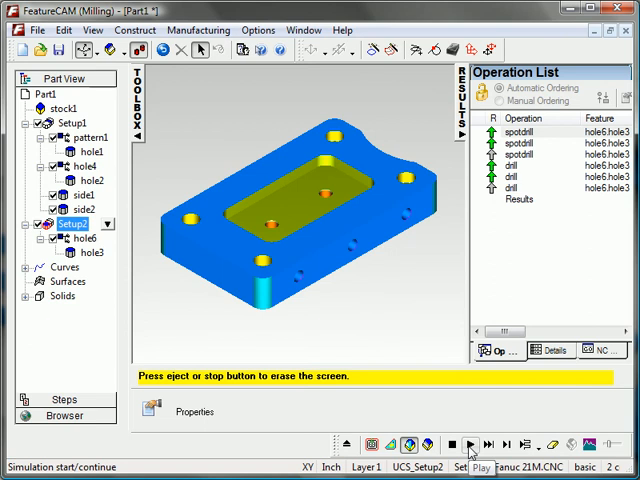